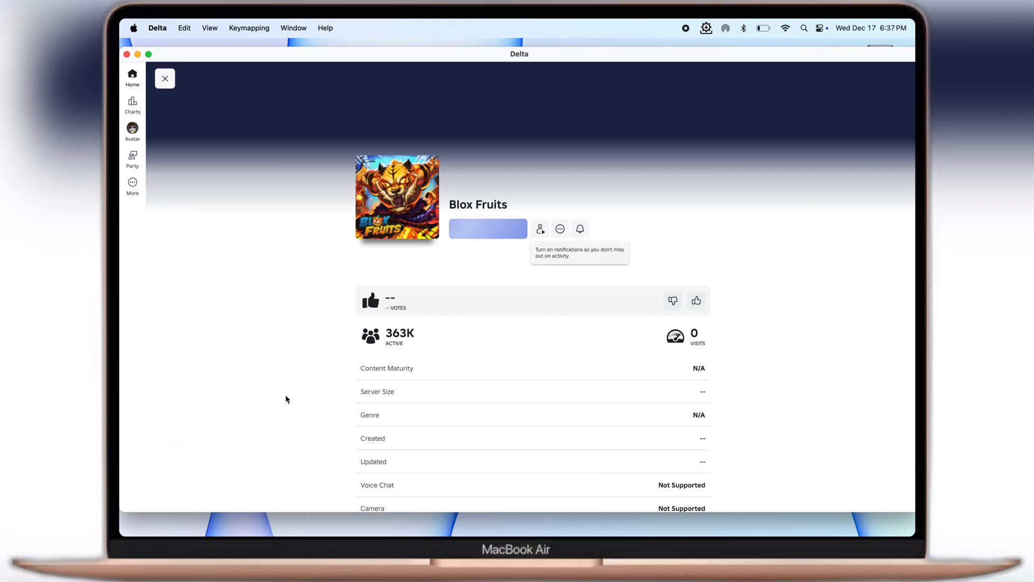
# - Enter Blox Fruits as Pirates, dismiss the Delta key panel, then search 'delta executor' in Chrome
pyautogui.click(487, 229)
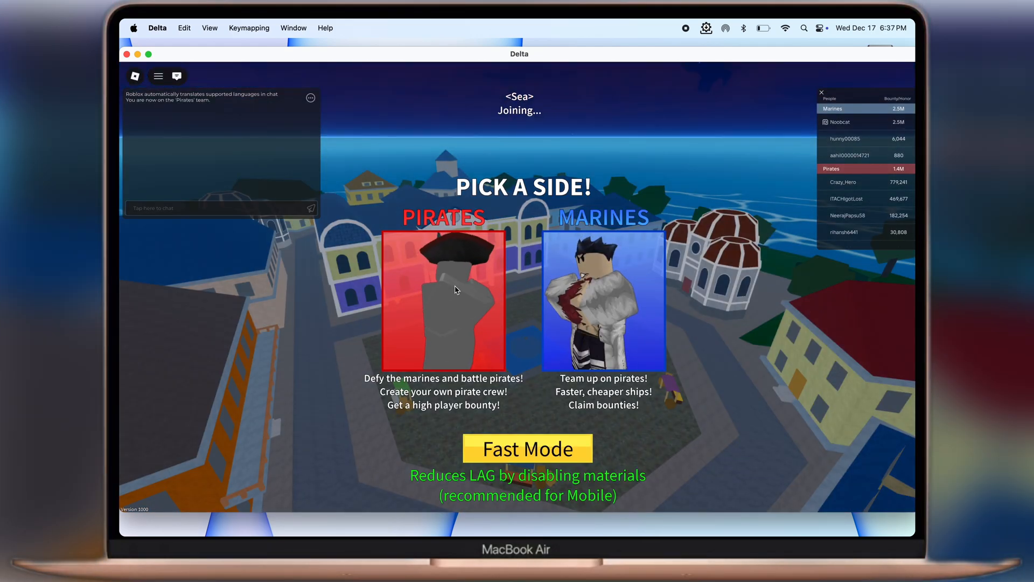
pyautogui.click(444, 300)
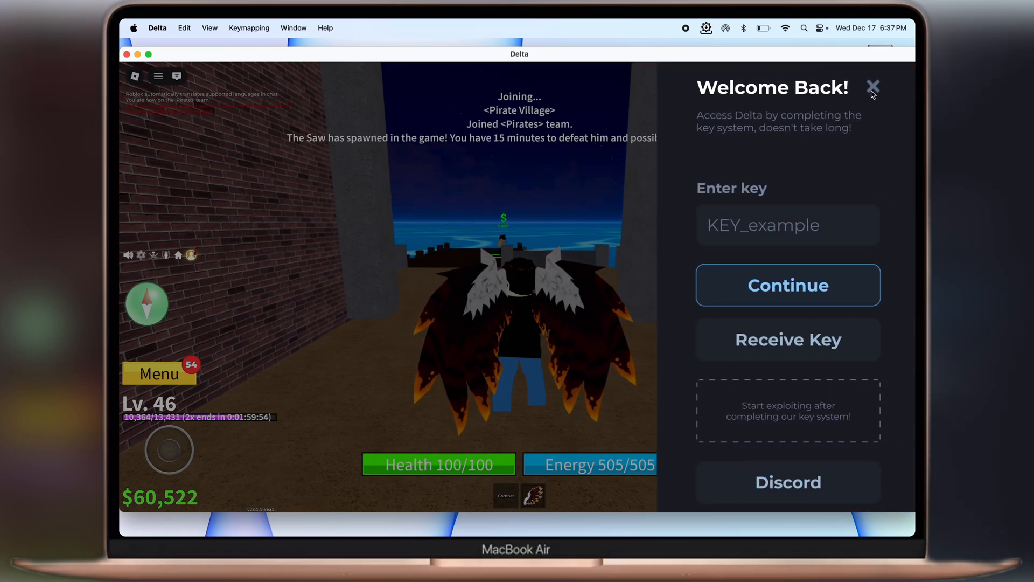
pyautogui.click(872, 86)
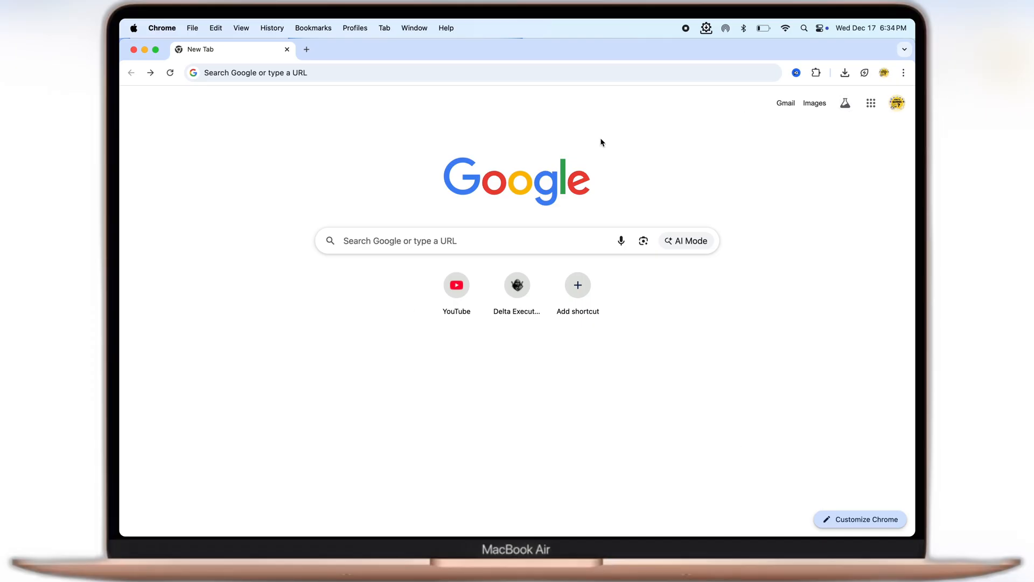
pyautogui.write('delta executor')
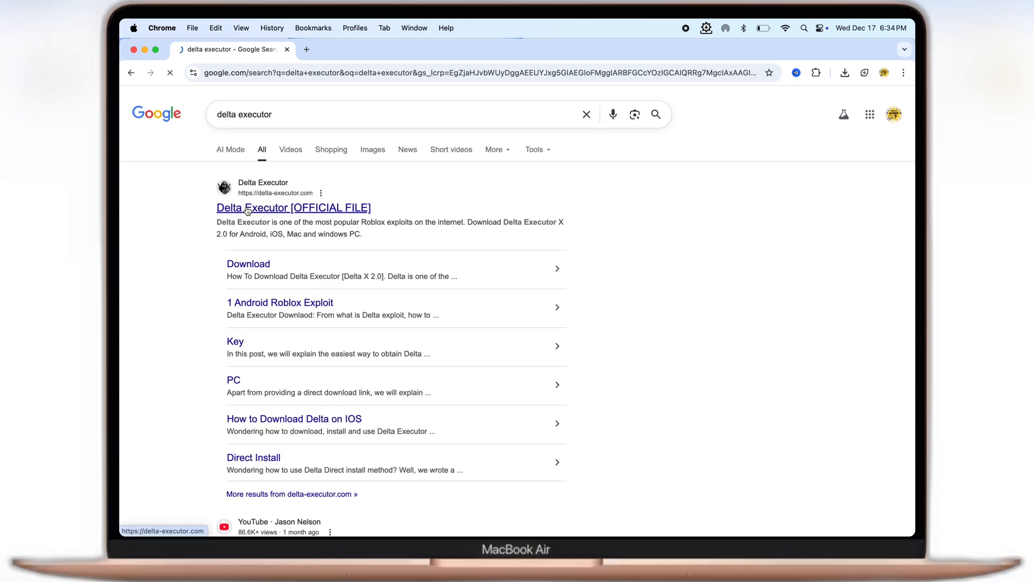
# - From delta-executor.com's iOS guide, download the Delta v2.702 IPA into Downloads
pyautogui.click(293, 207)
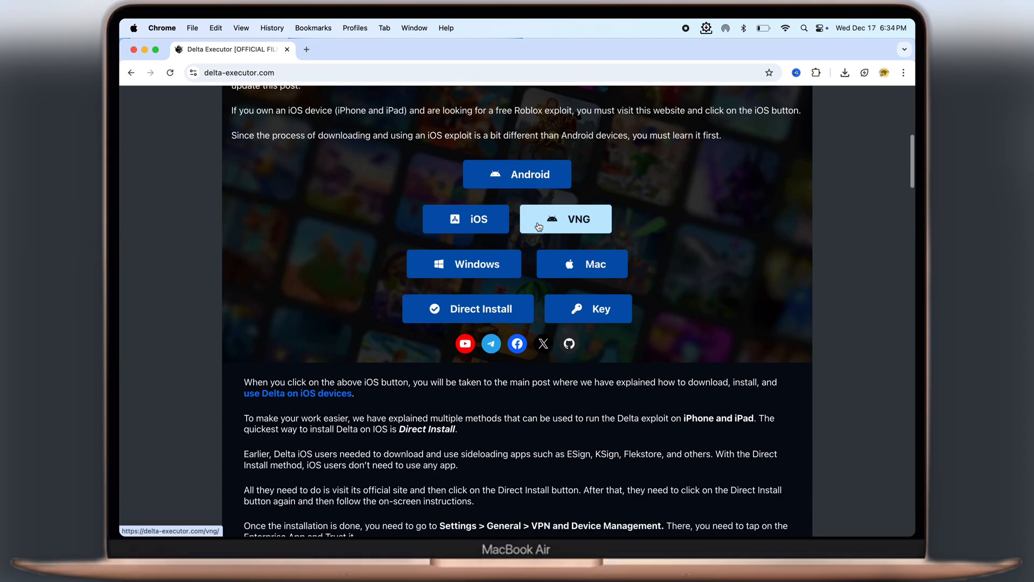
pyautogui.click(466, 219)
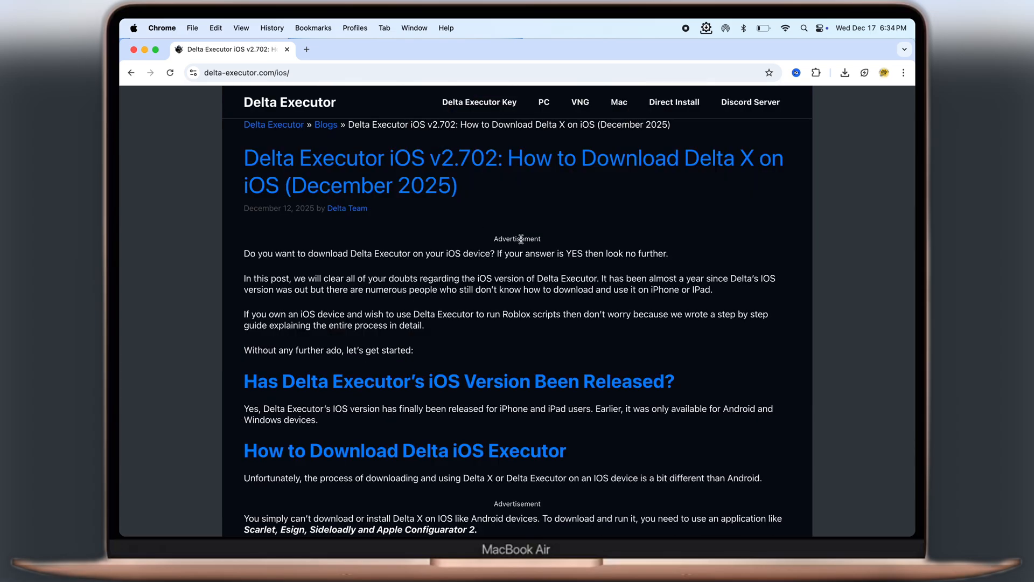
pyautogui.scroll(-3)
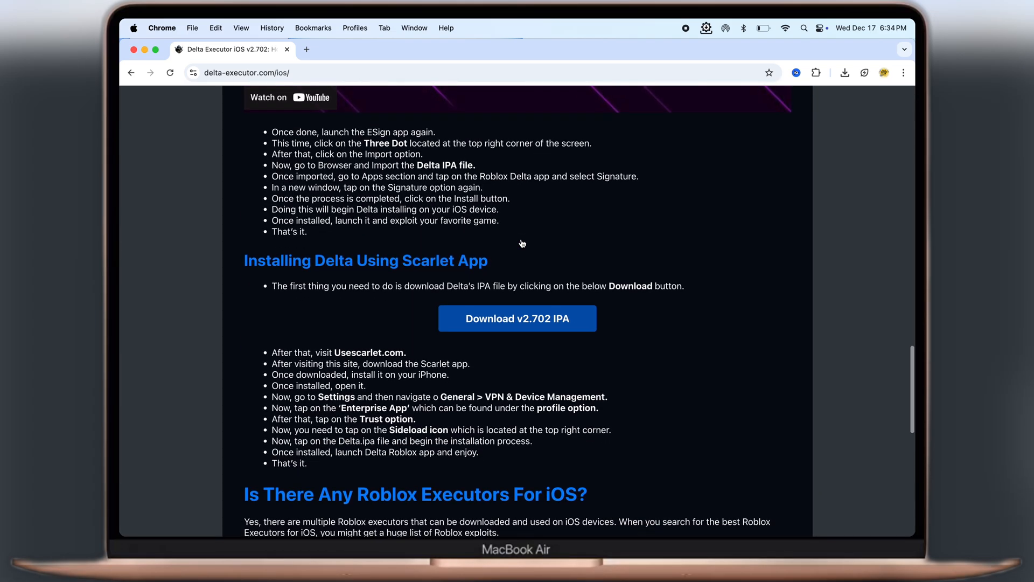
pyautogui.moveTo(517, 318)
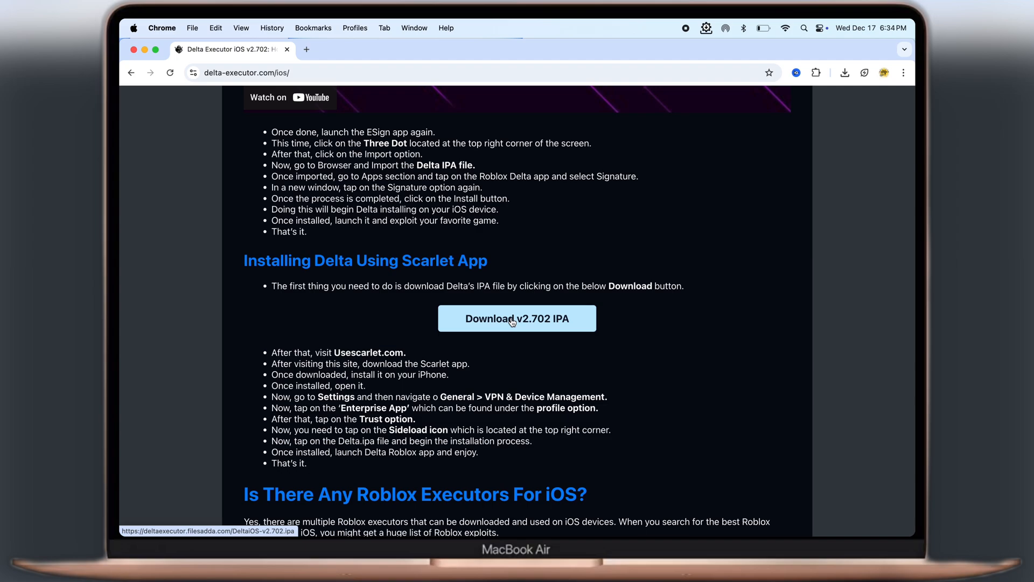
pyautogui.click(517, 319)
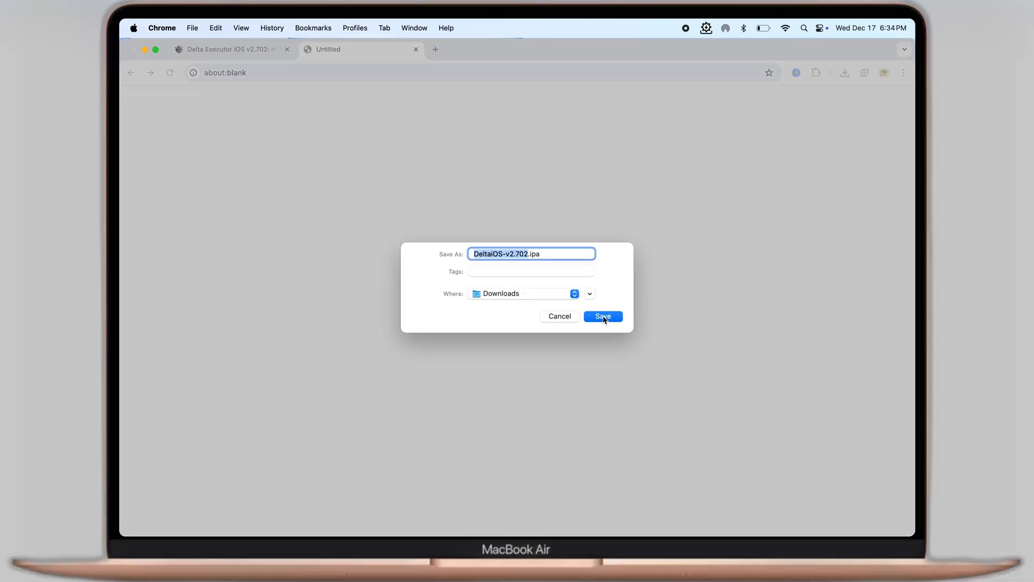
pyautogui.click(601, 316)
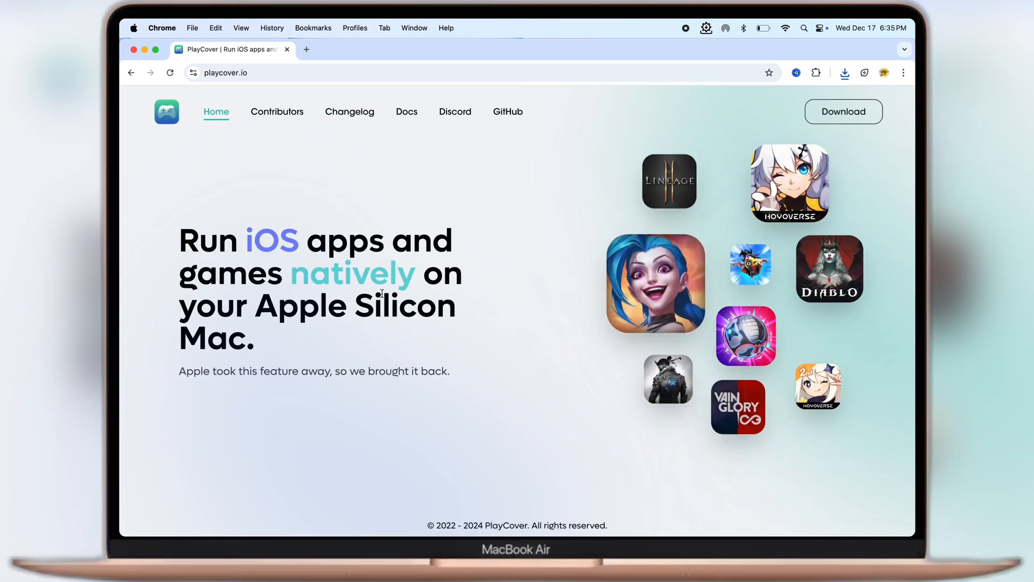
pyautogui.moveTo(844, 111)
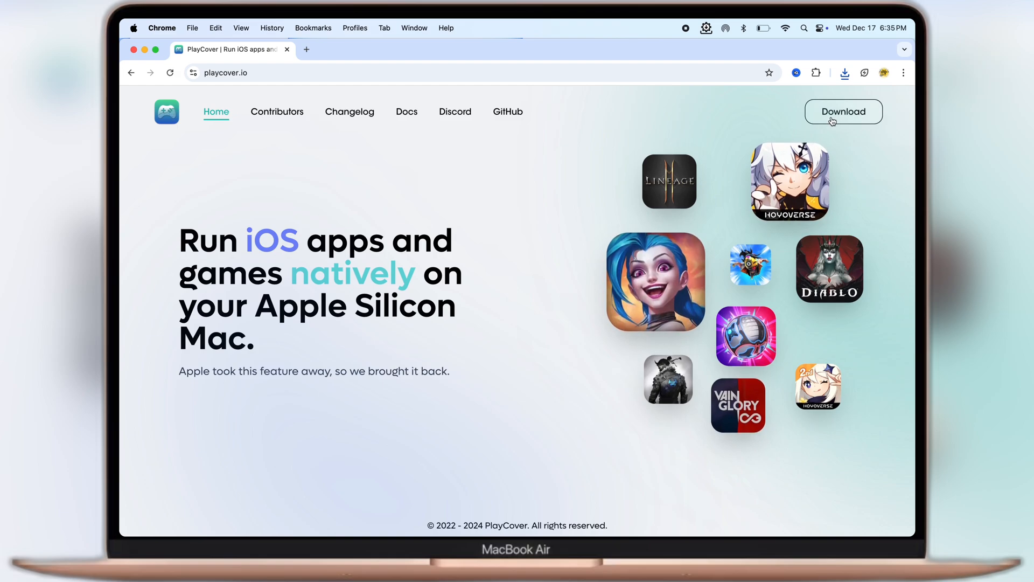
# - Download PlayCover_3.1.0.dmg from playcover.io into Downloads and reveal the downloaded files
pyautogui.click(842, 111)
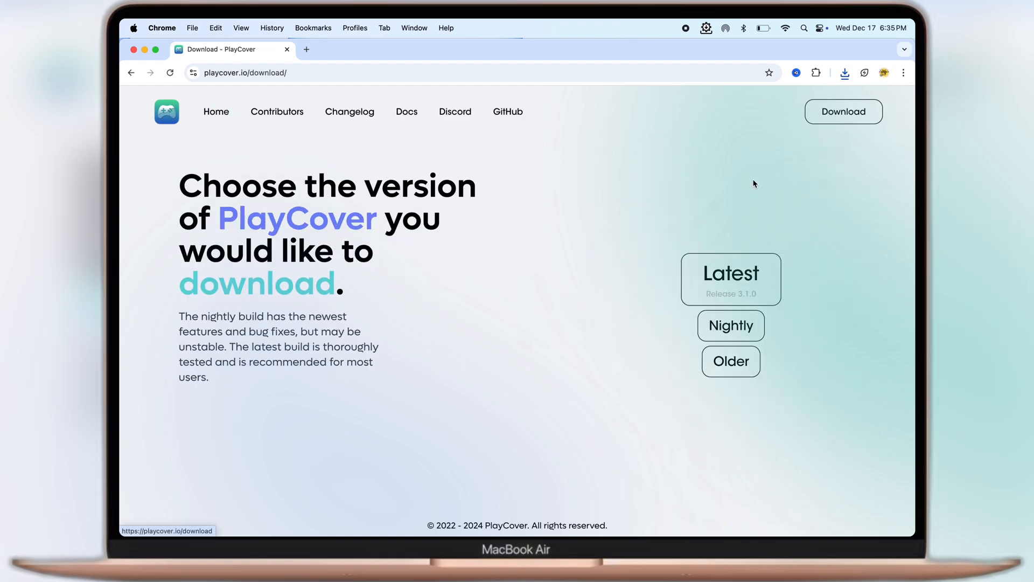
pyautogui.moveTo(730, 279)
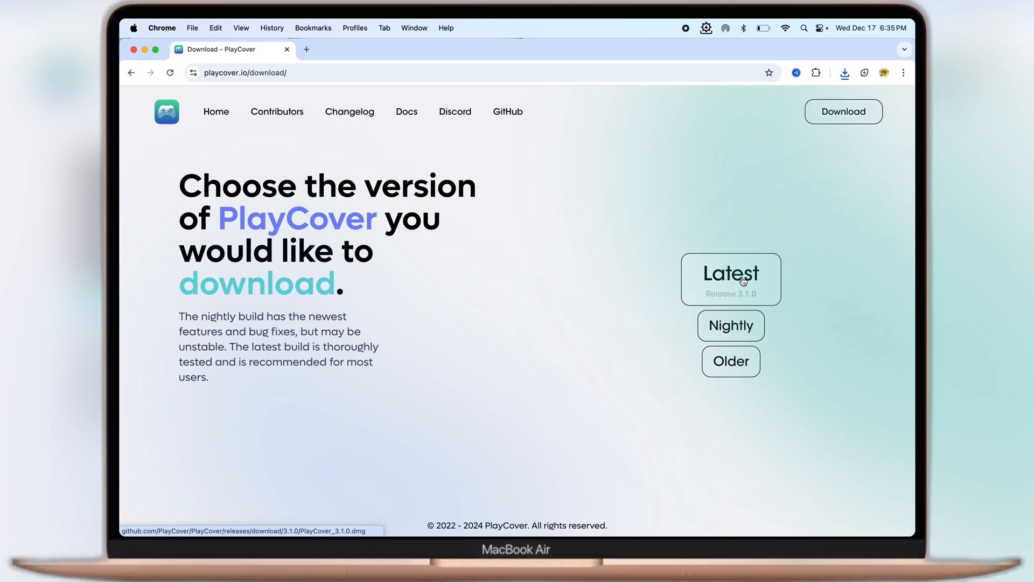
pyautogui.moveTo(742, 292)
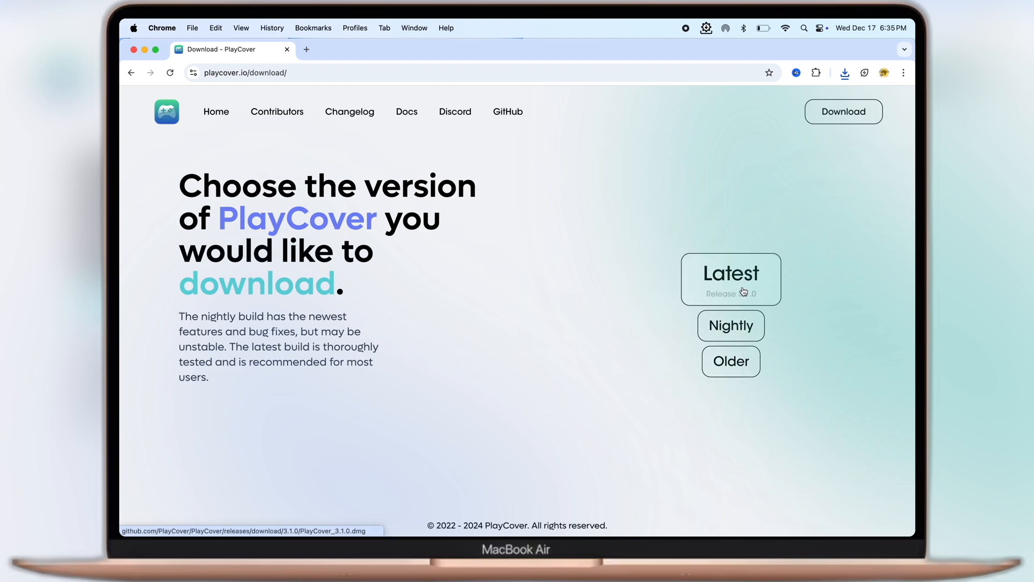
pyautogui.click(730, 273)
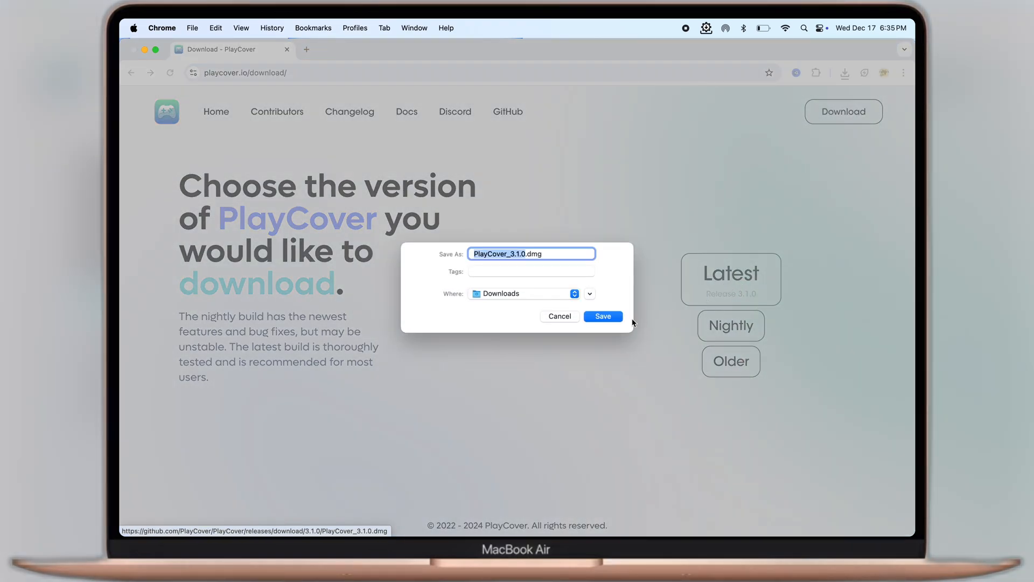
pyautogui.click(601, 316)
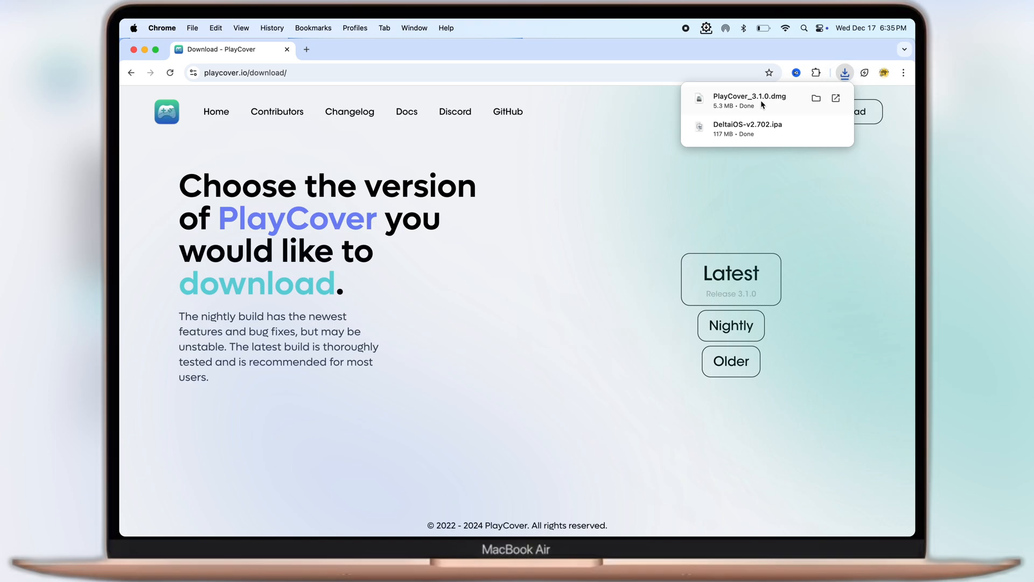
pyautogui.click(816, 98)
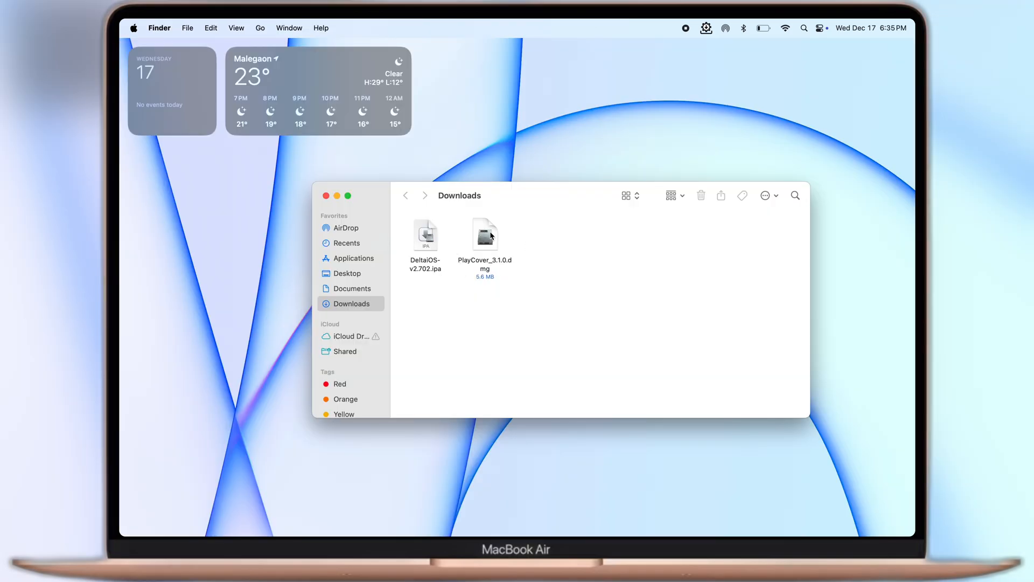
# - Mount the PlayCover_3.1.0.dmg disk image from Downloads
pyautogui.click(485, 236)
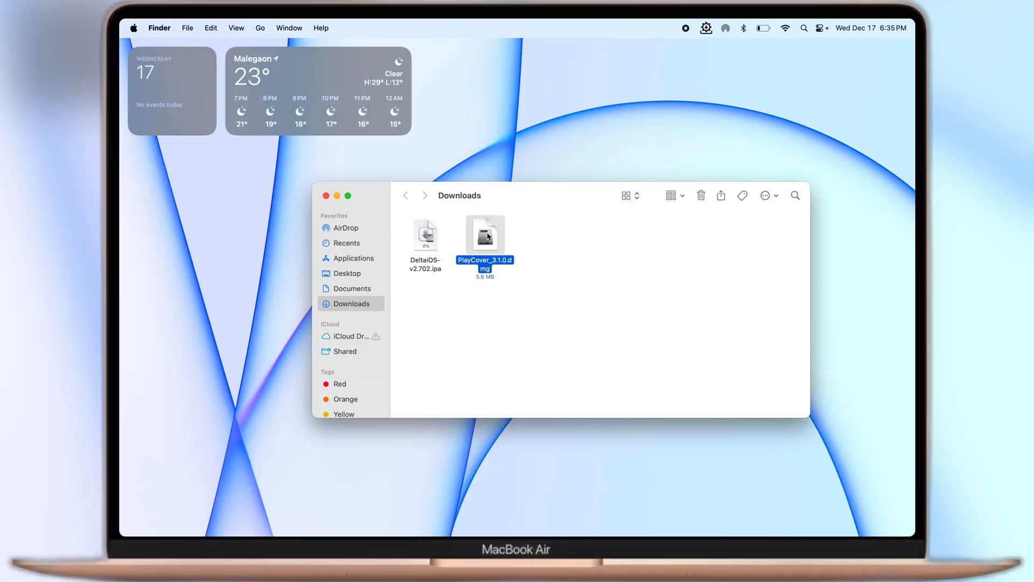
pyautogui.doubleClick(484, 234)
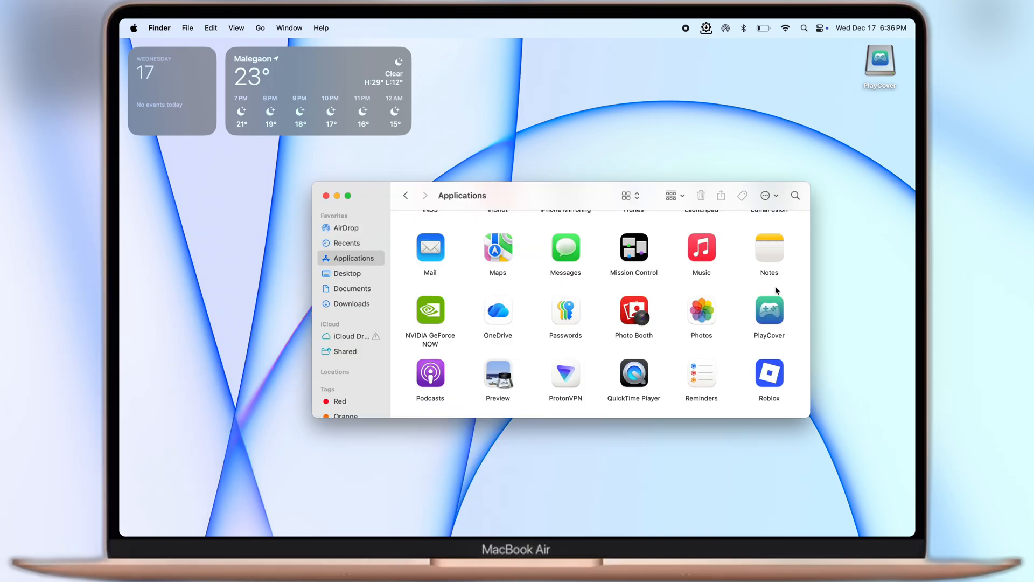
# - Launch PlayCover and import DeltaiOS-v2.702.ipa into the App Library
pyautogui.doubleClick(769, 310)
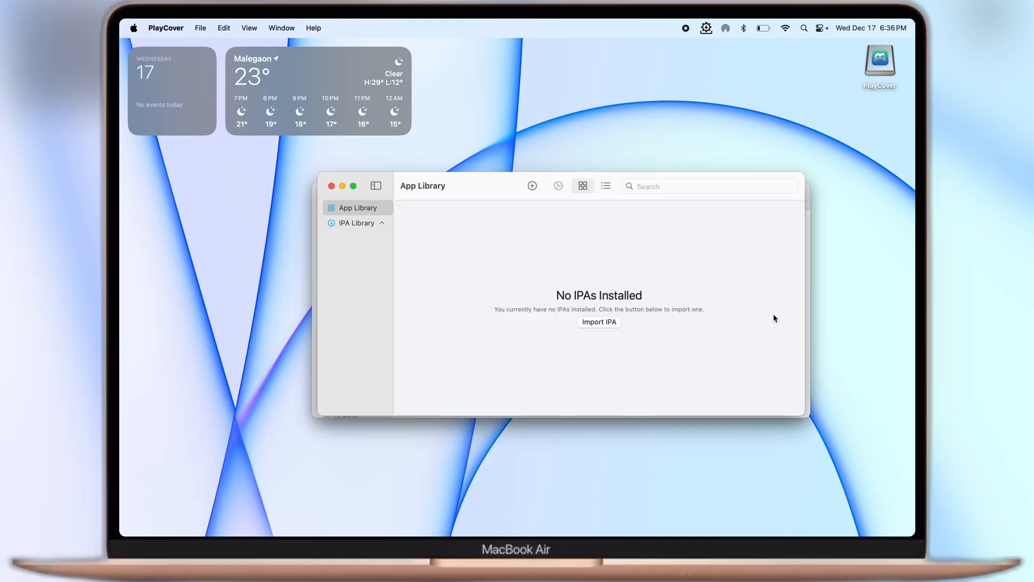
pyautogui.moveTo(699, 217)
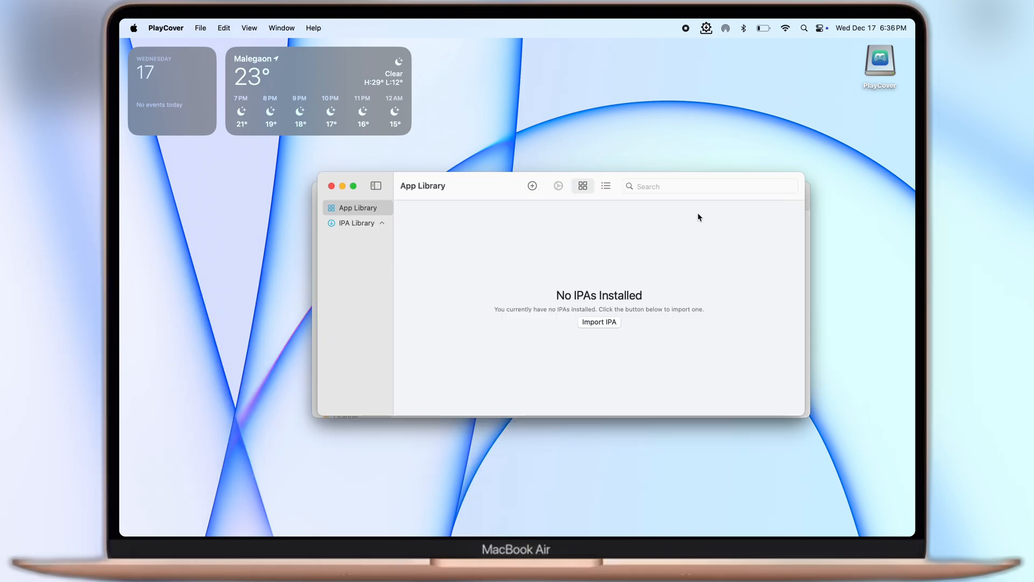
pyautogui.moveTo(560, 284)
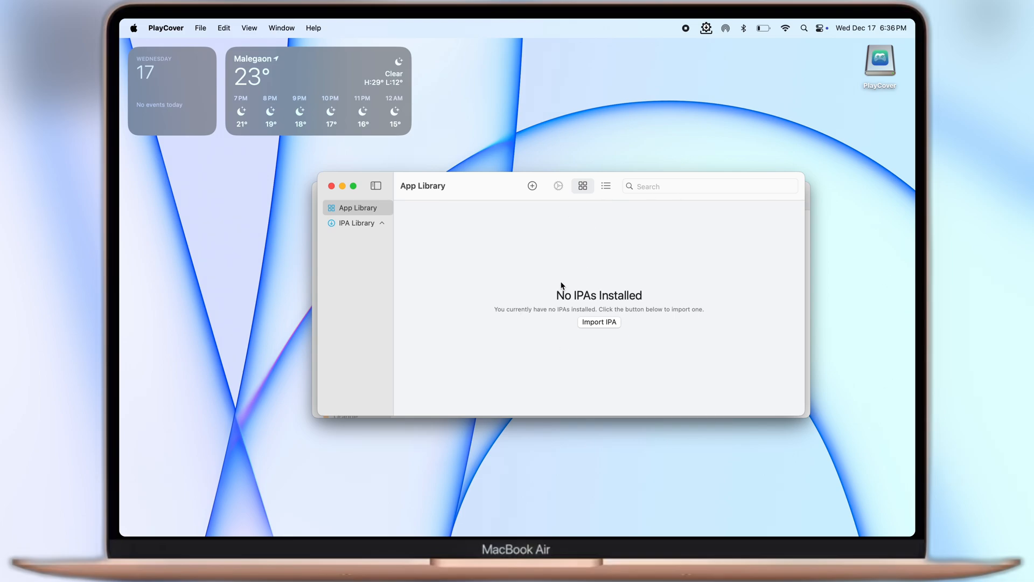
pyautogui.moveTo(591, 329)
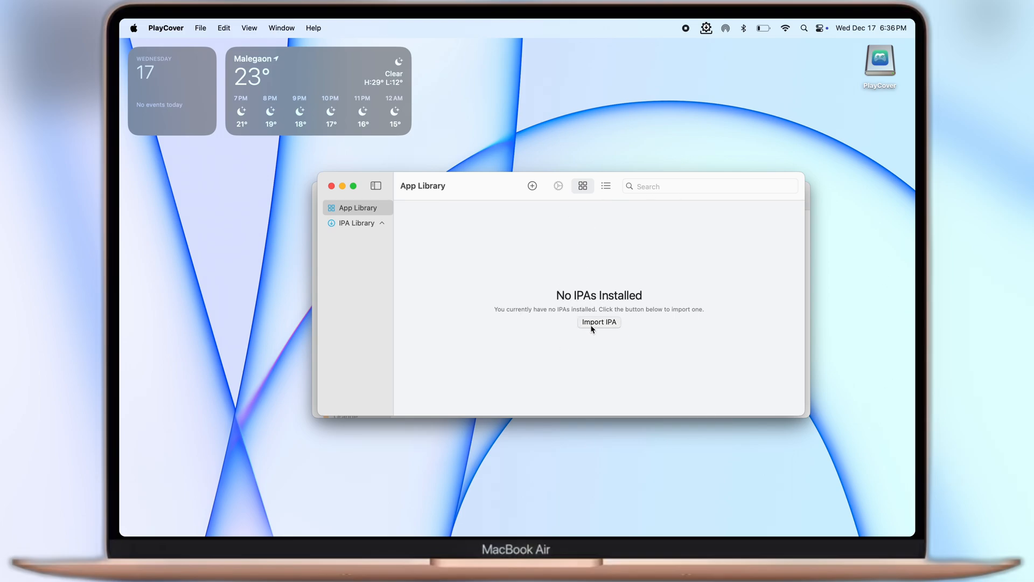
pyautogui.click(598, 323)
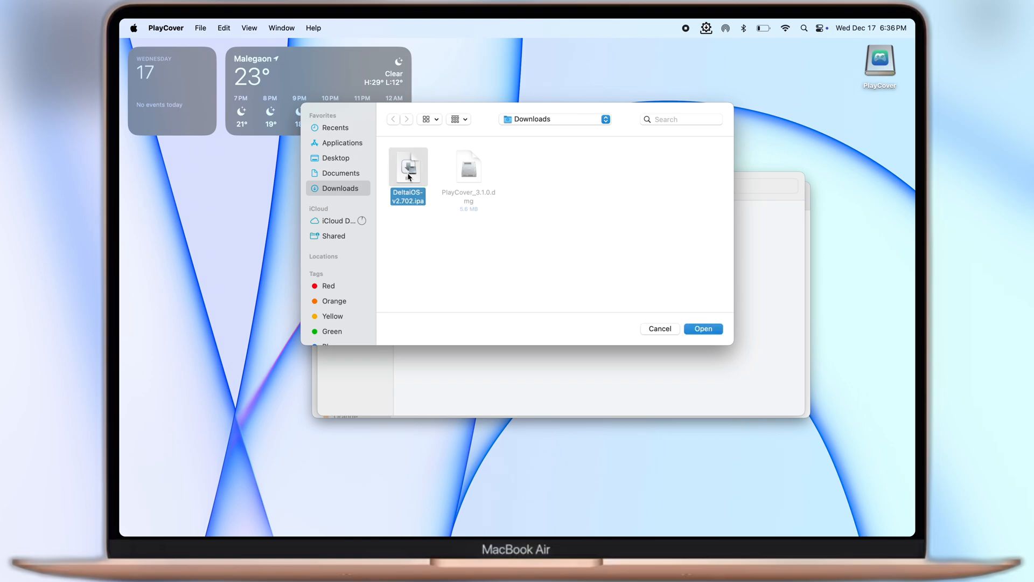
pyautogui.click(701, 329)
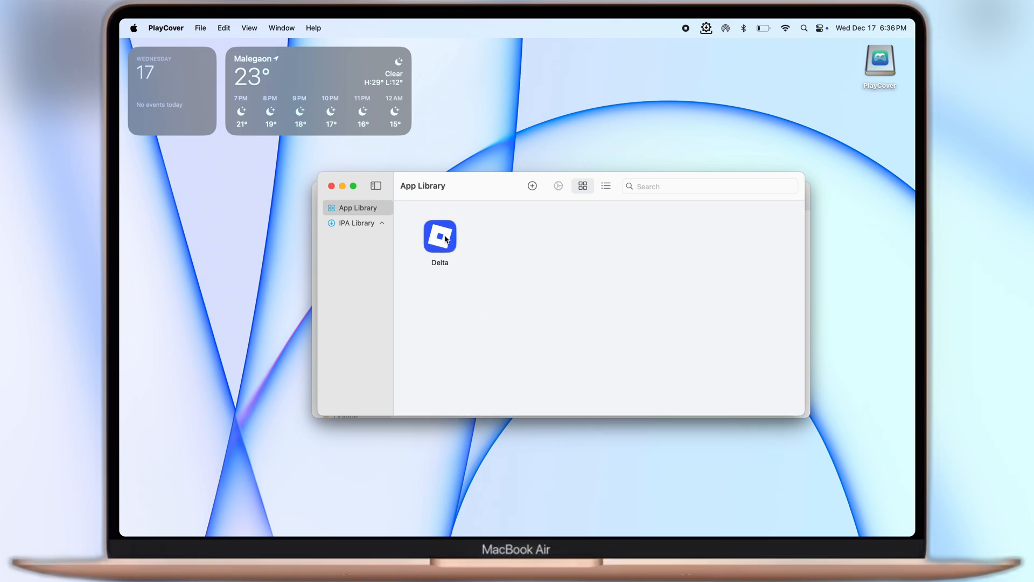
# - In Delta's Graphics settings enable Fix window display issues and confirm with OK
pyautogui.rightClick(440, 236)
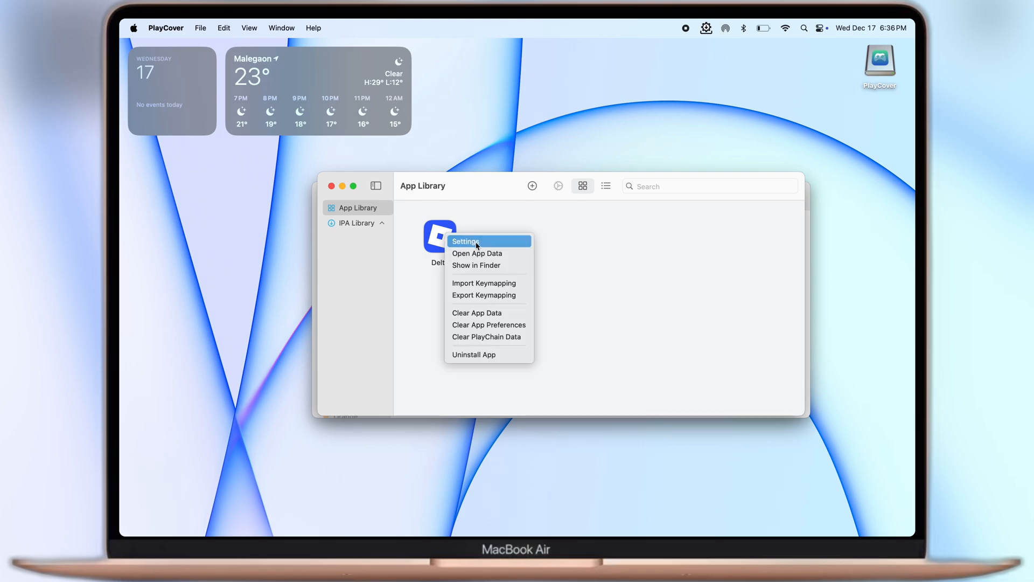
pyautogui.click(465, 240)
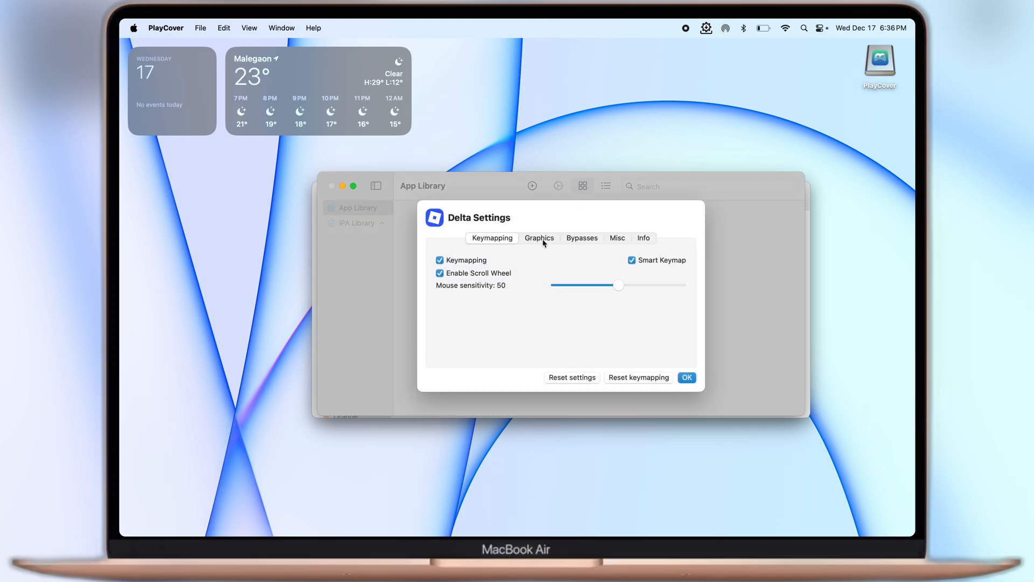
pyautogui.click(538, 238)
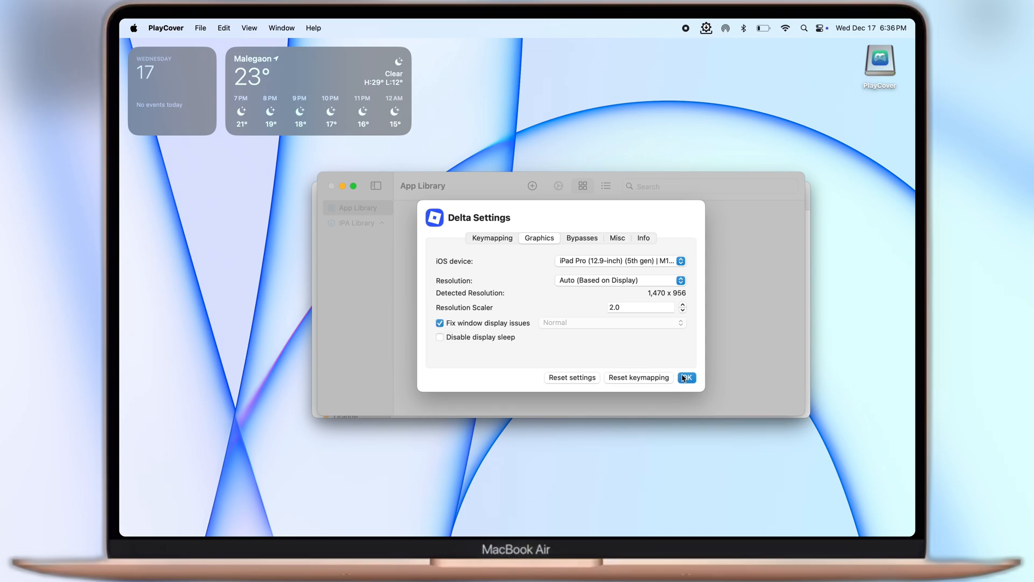
pyautogui.click(686, 377)
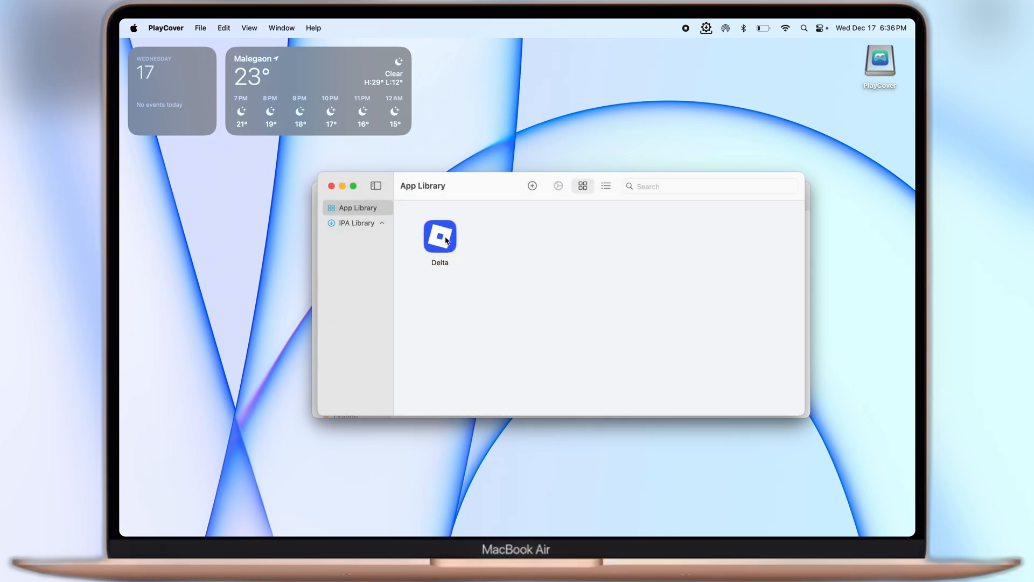
pyautogui.click(440, 236)
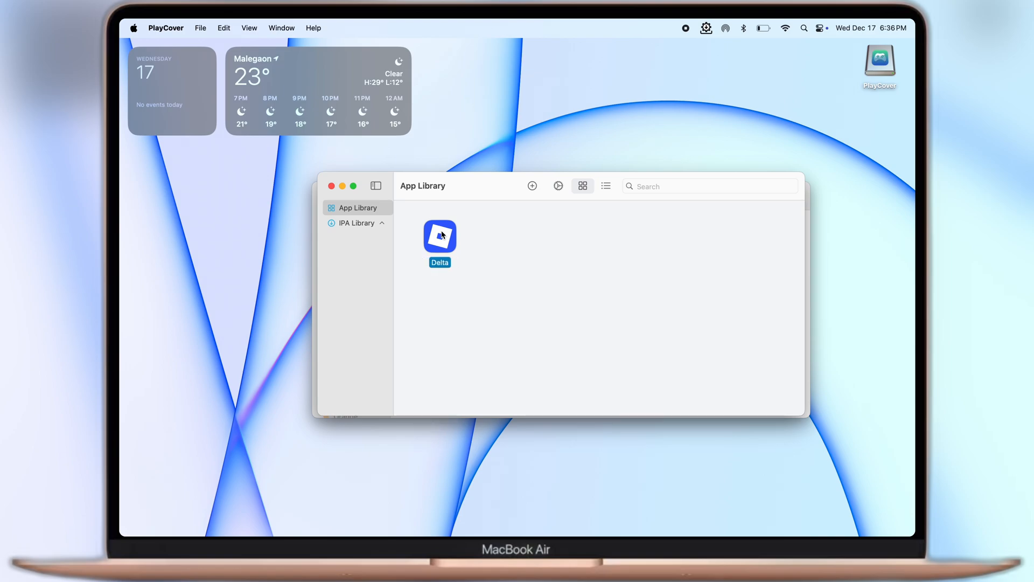
# - Launch Delta, pass the Roblox welcome screen and start playing Blox Fruits
pyautogui.doubleClick(440, 236)
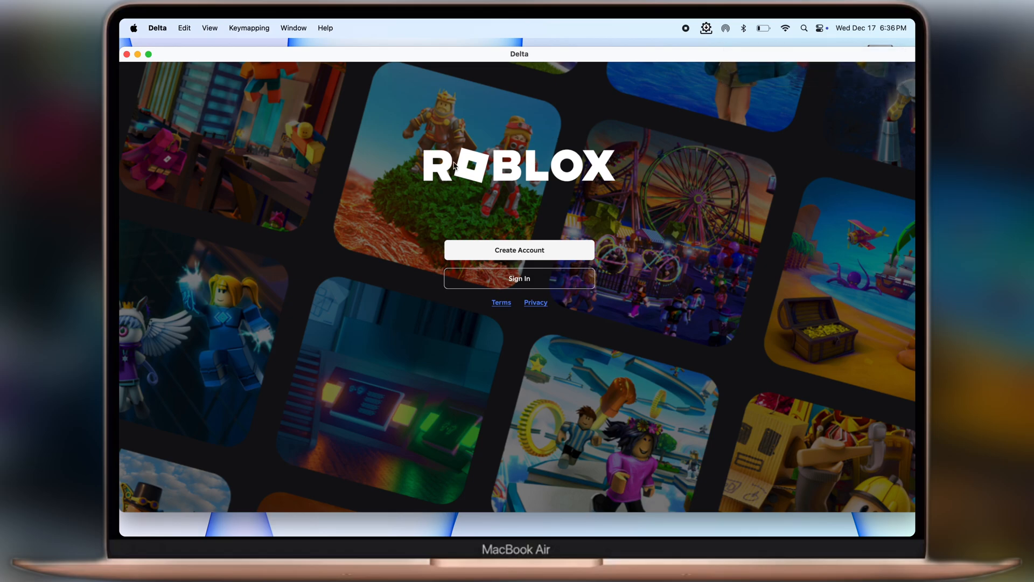
pyautogui.click(519, 278)
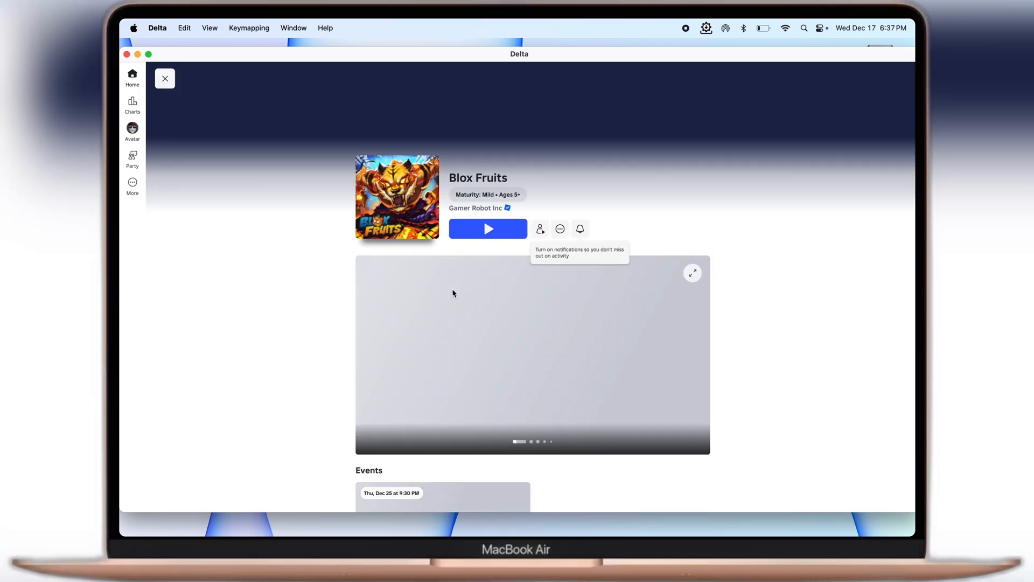
pyautogui.click(488, 229)
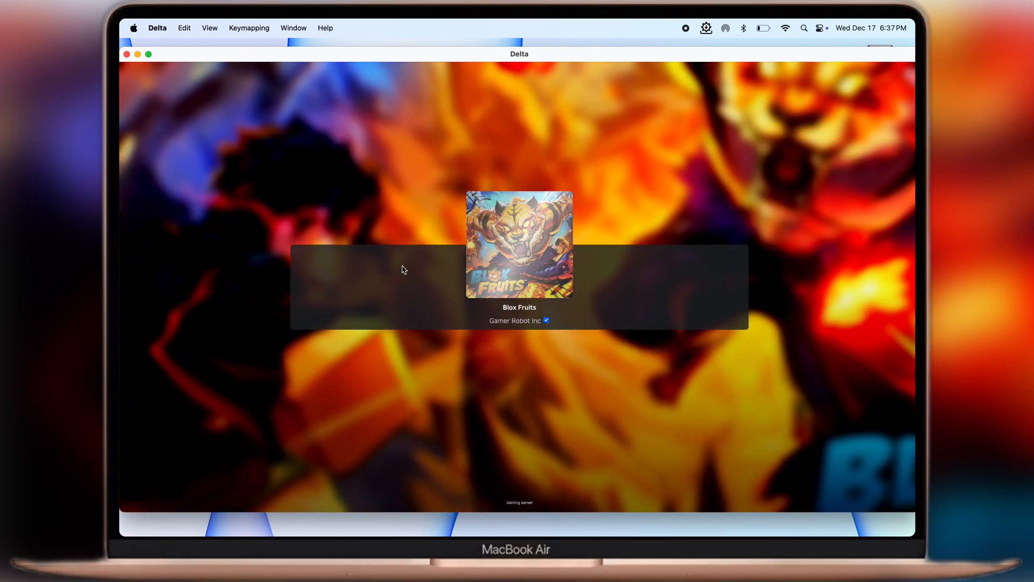